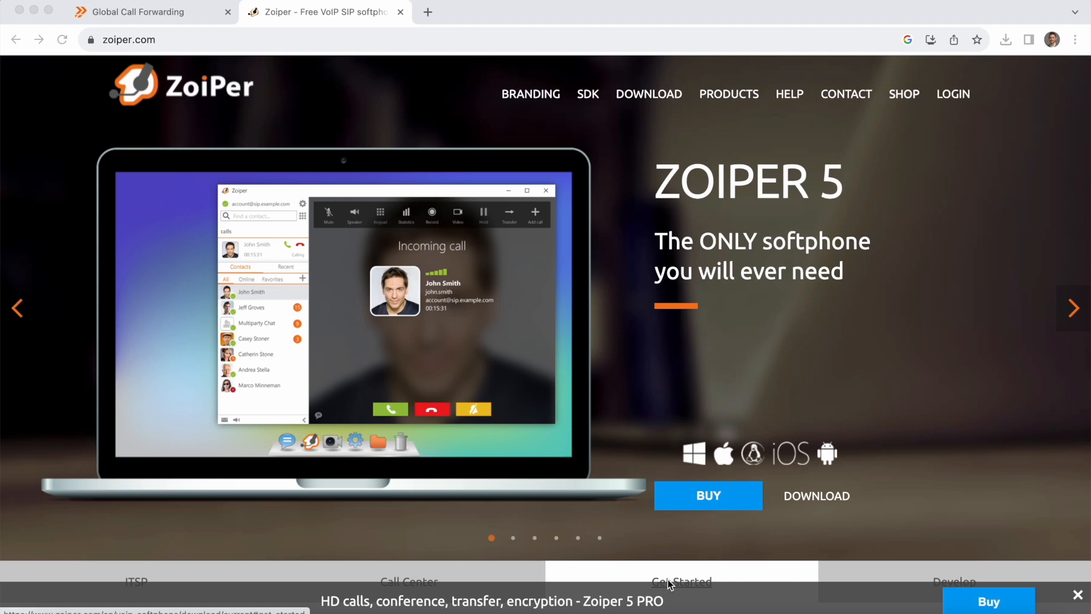
pyautogui.moveTo(795, 401)
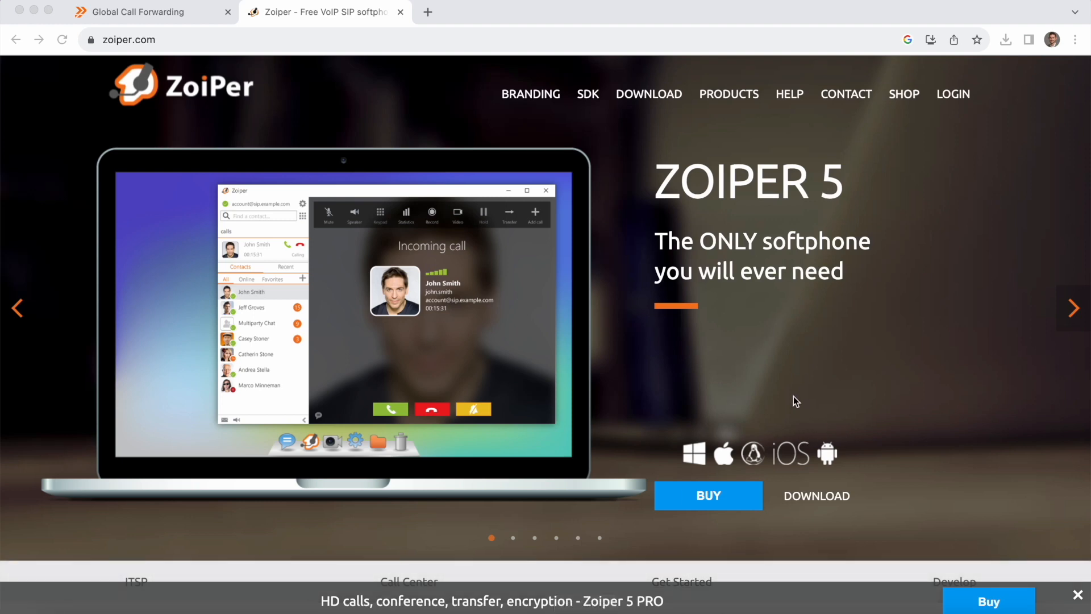
pyautogui.moveTo(816, 495)
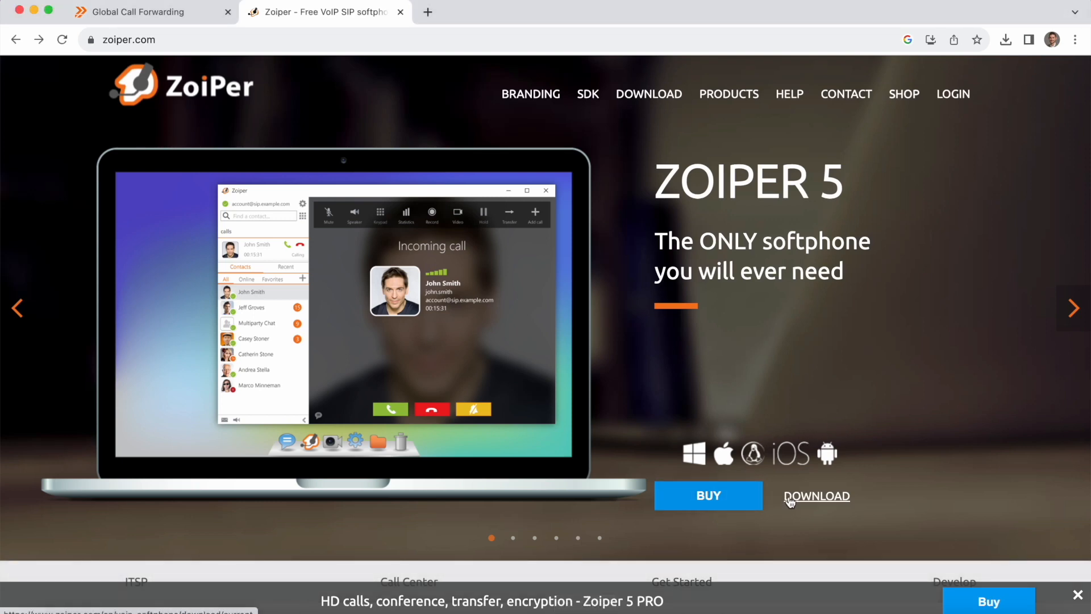
pyautogui.moveTo(797, 498)
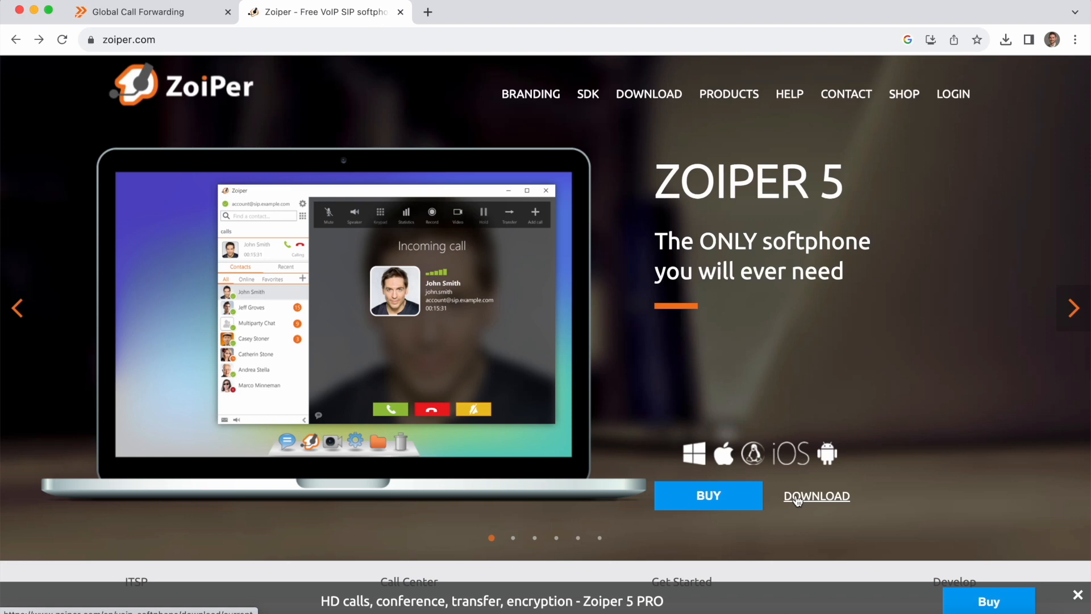
# Download the free edition of Zoiper 5 for Mac from the Zoiper website and dismiss the popup
pyautogui.click(816, 496)
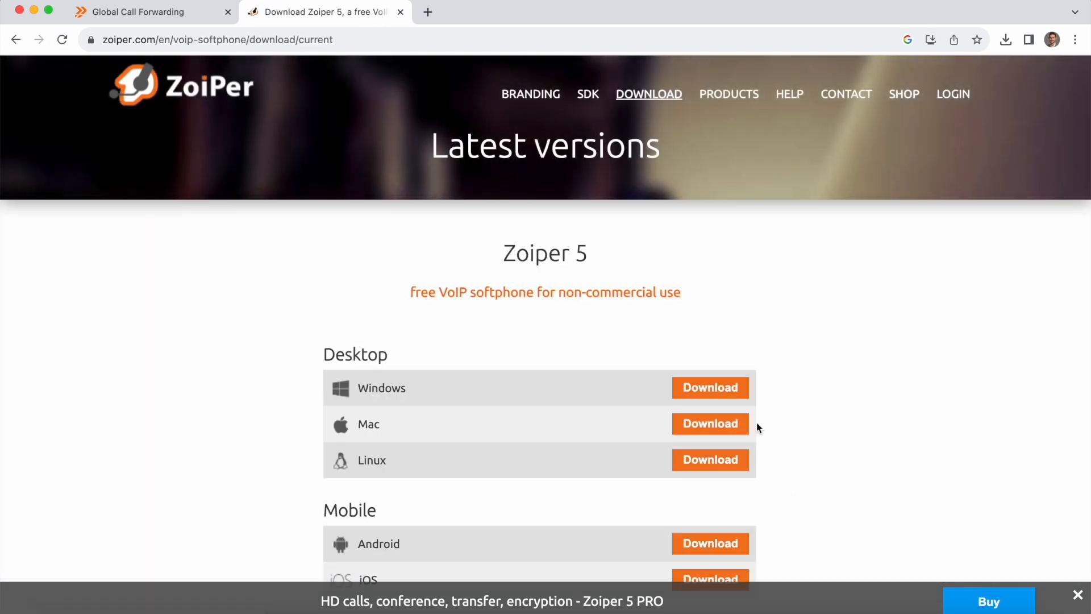
pyautogui.moveTo(345, 357)
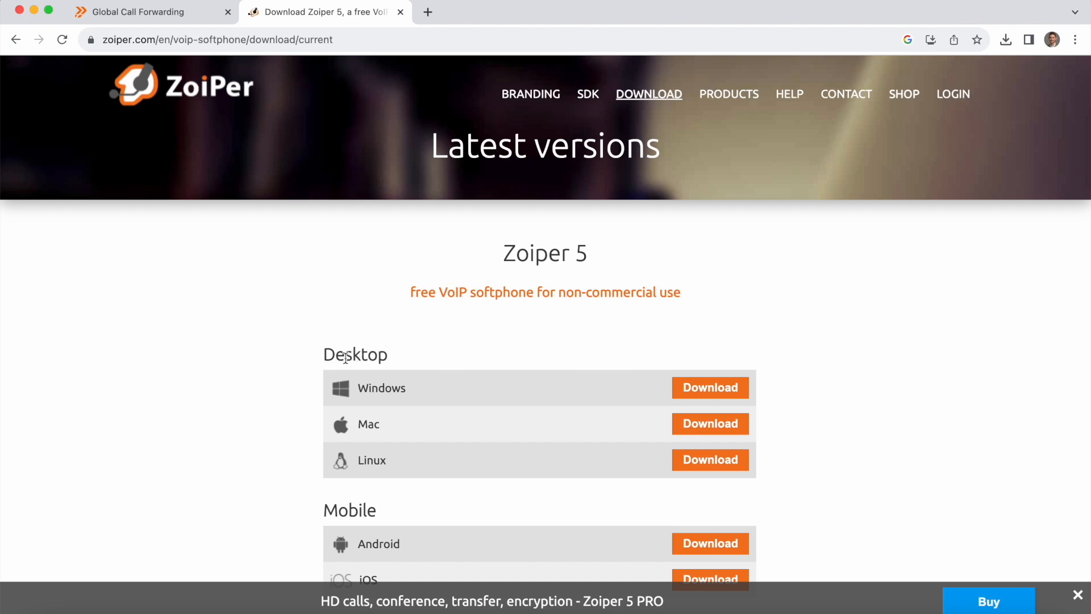
pyautogui.moveTo(360, 422)
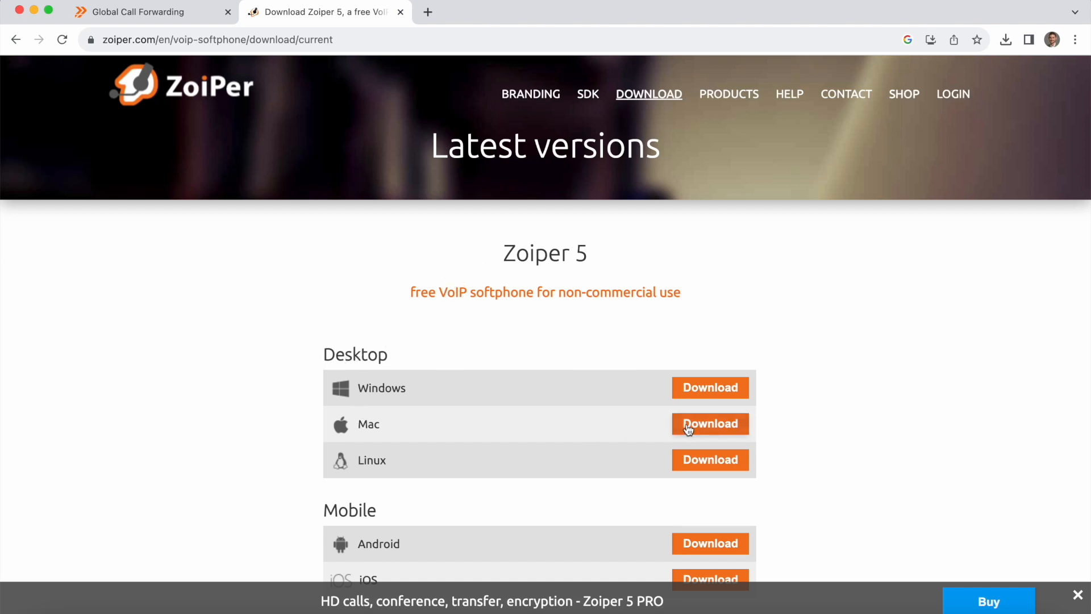
pyautogui.click(709, 424)
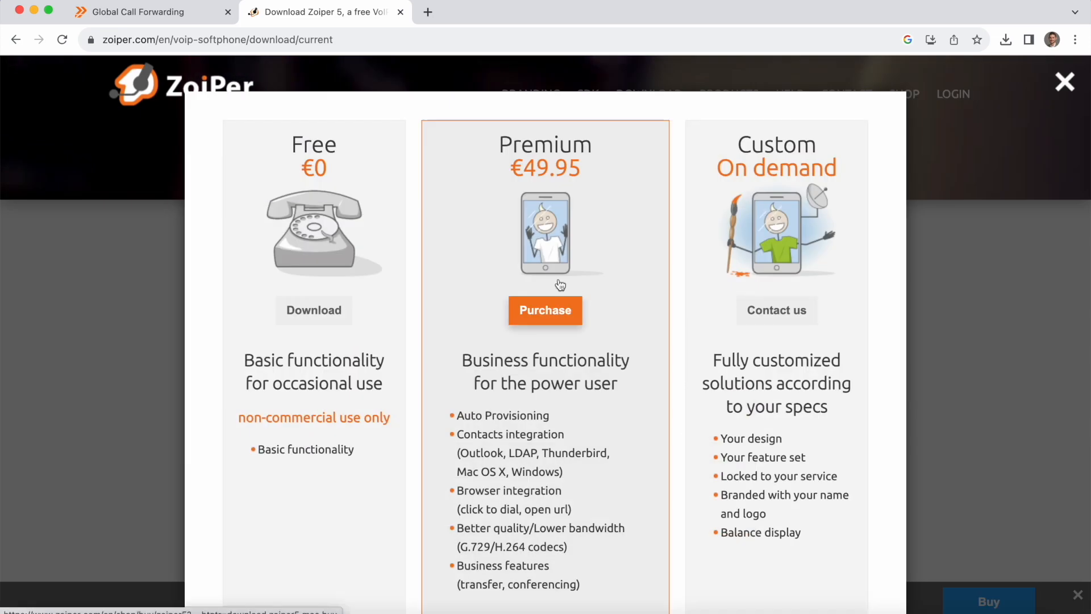
pyautogui.click(314, 309)
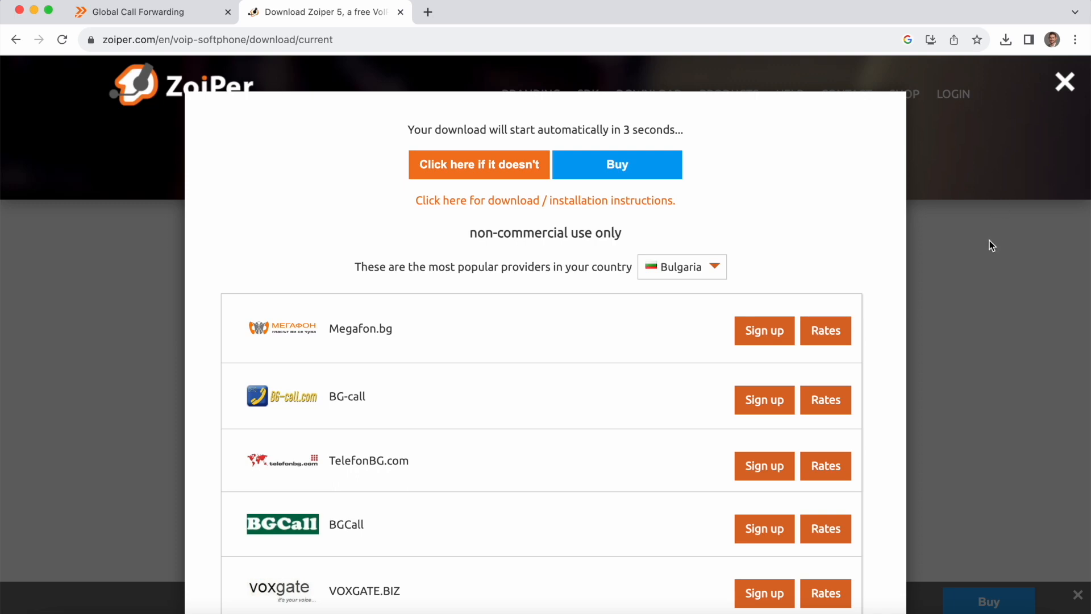
pyautogui.click(1063, 82)
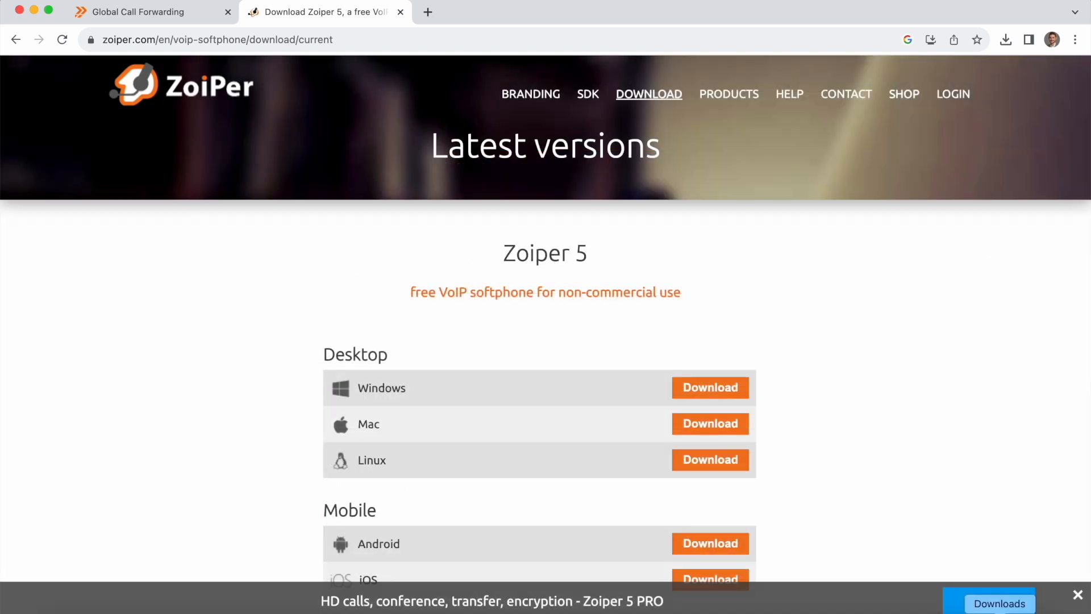
# Launch the downloaded Zoiper5 app and continue as a free Community Edition user
pyautogui.click(999, 602)
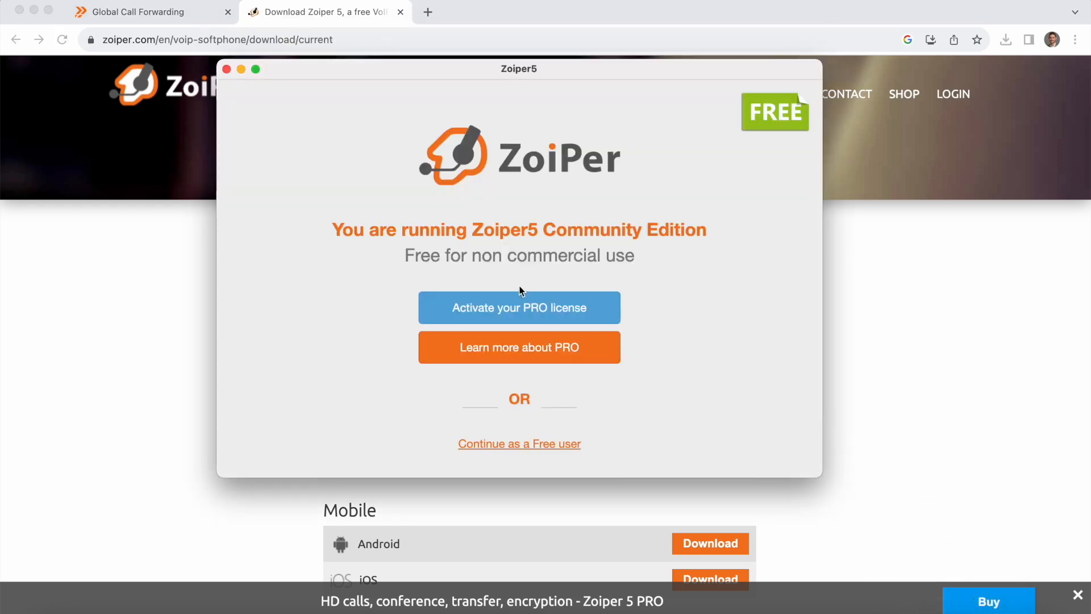
pyautogui.moveTo(519, 347)
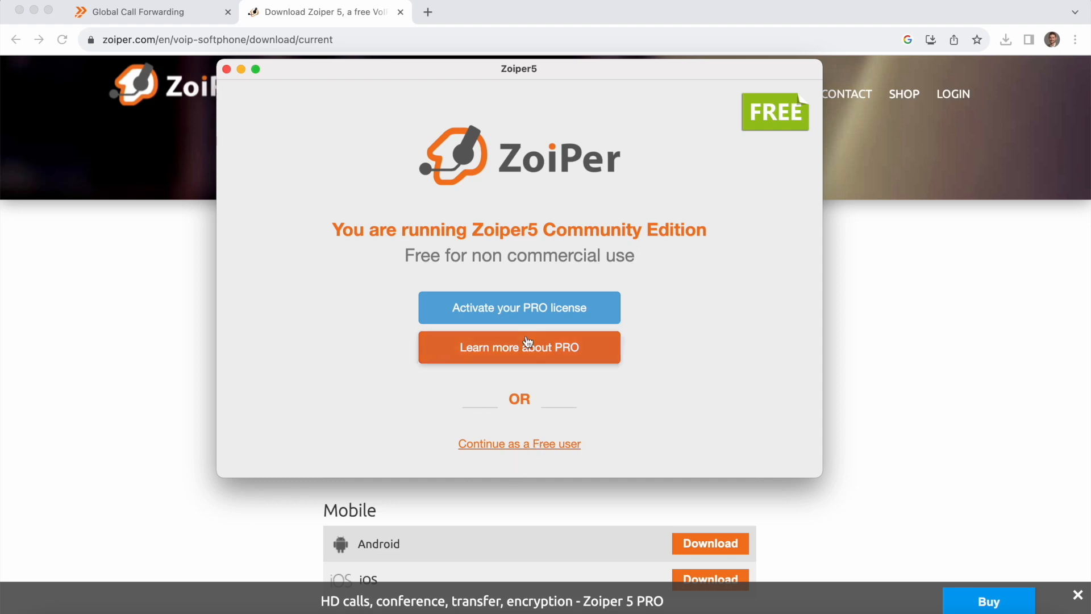
pyautogui.moveTo(596, 317)
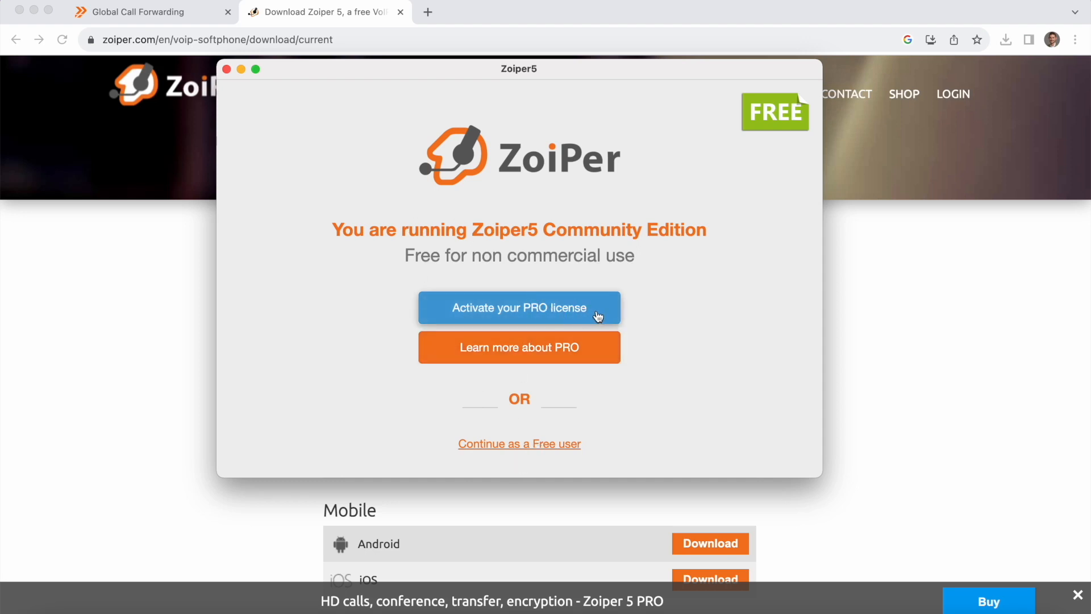
pyautogui.moveTo(612, 312)
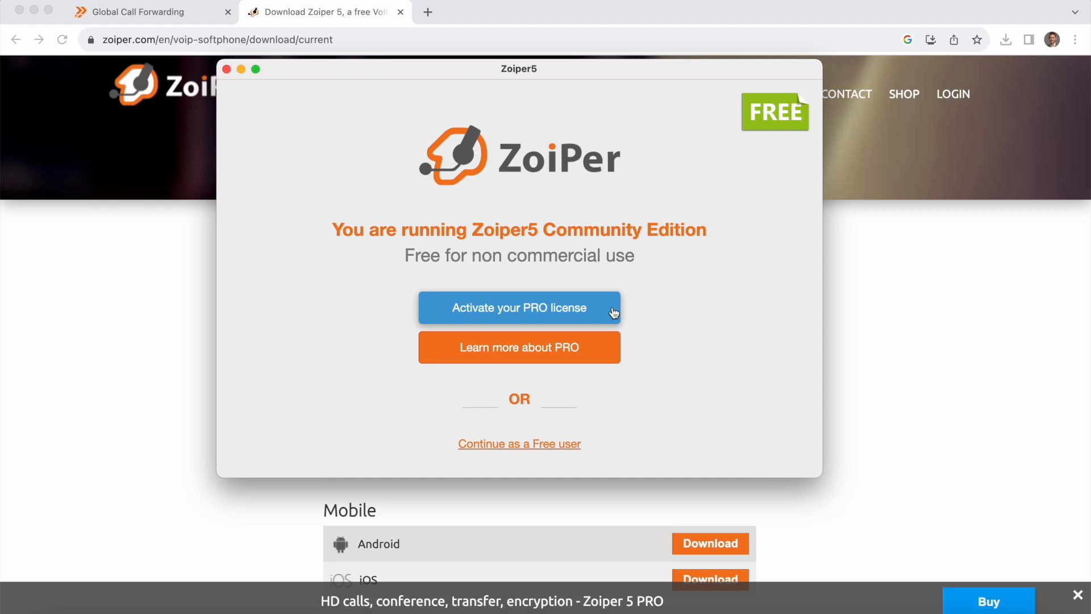
pyautogui.moveTo(500, 450)
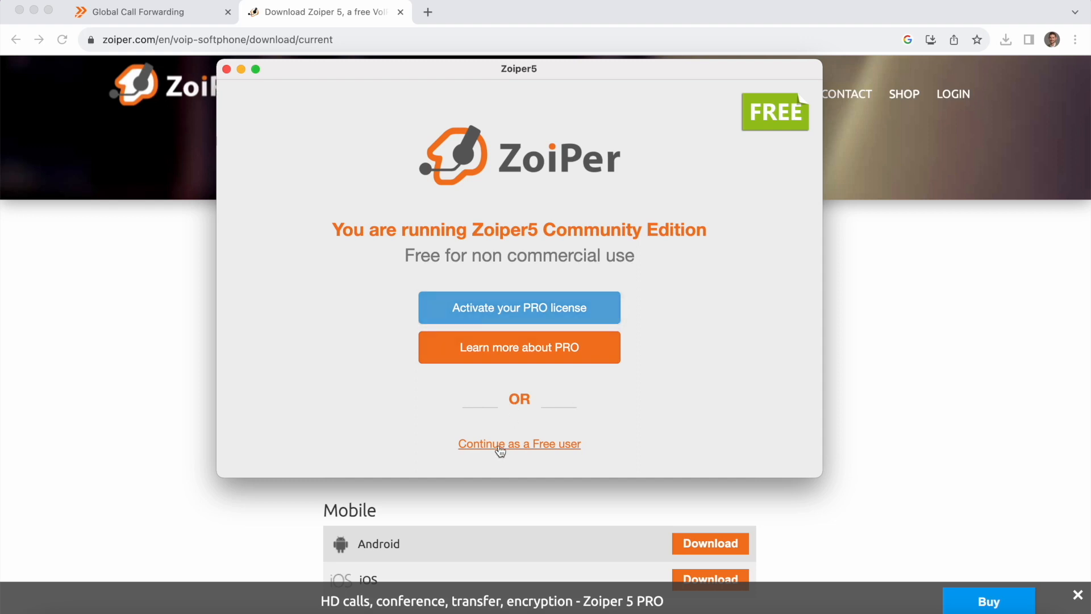
pyautogui.click(519, 443)
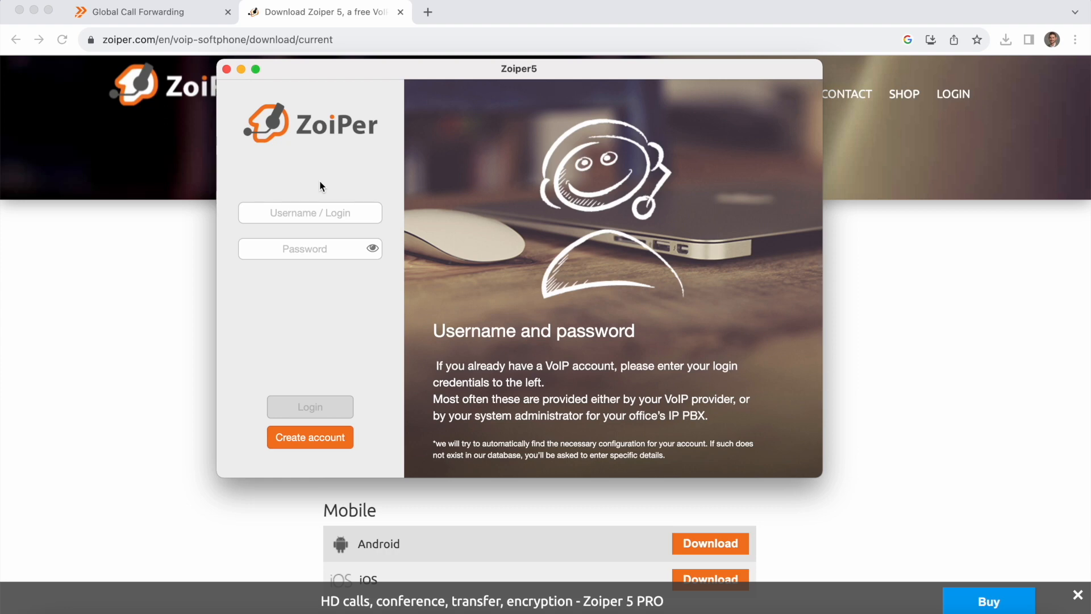
pyautogui.moveTo(174, 135)
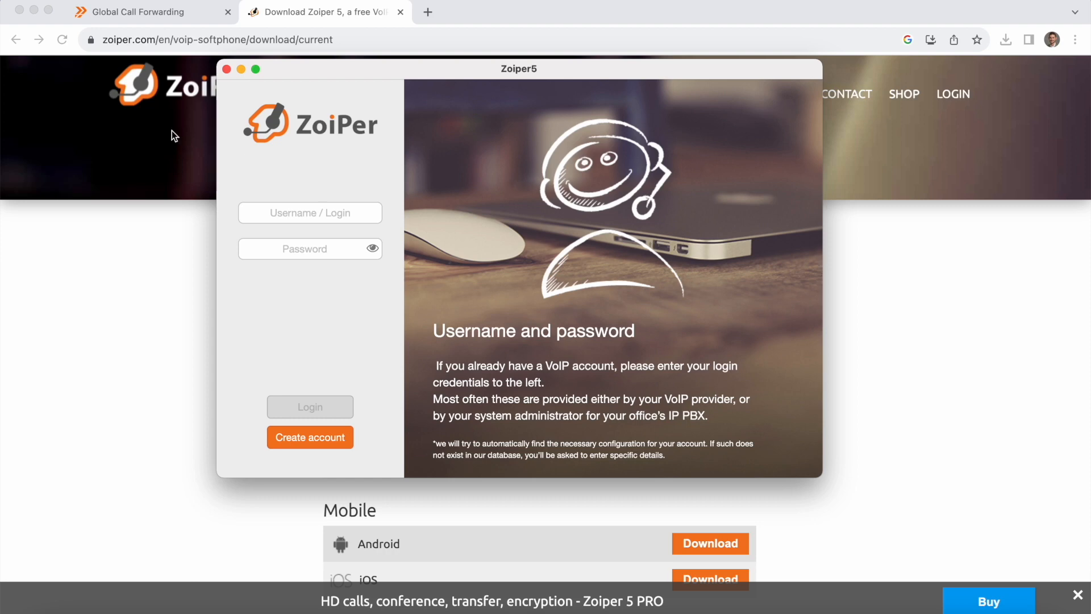
# In the Global Call Forwarding panel, show the Sales Rep 1 outbound line's settings
pyautogui.click(132, 12)
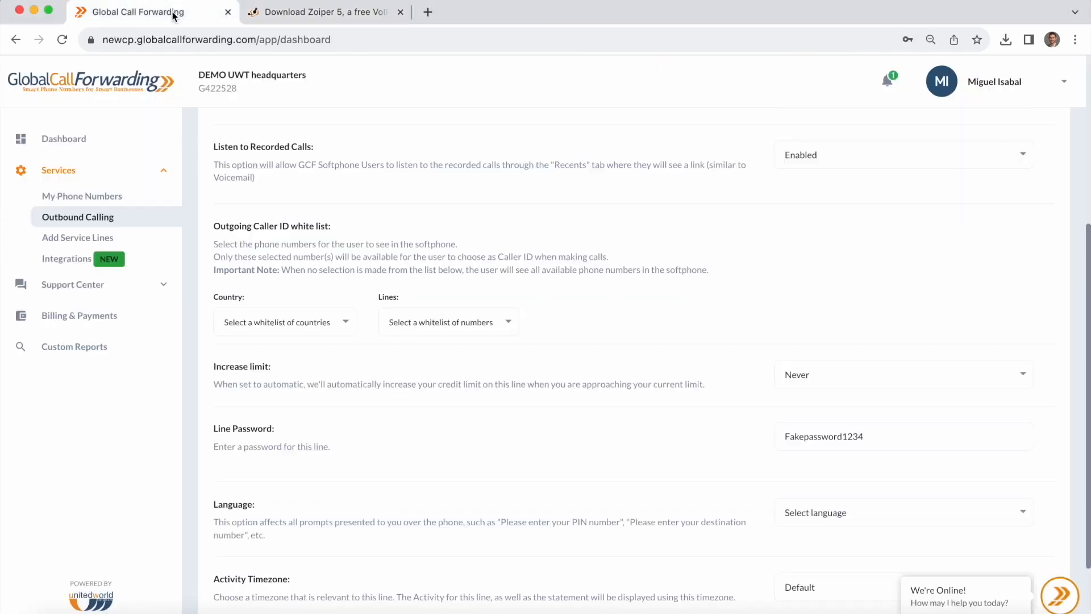
pyautogui.click(63, 139)
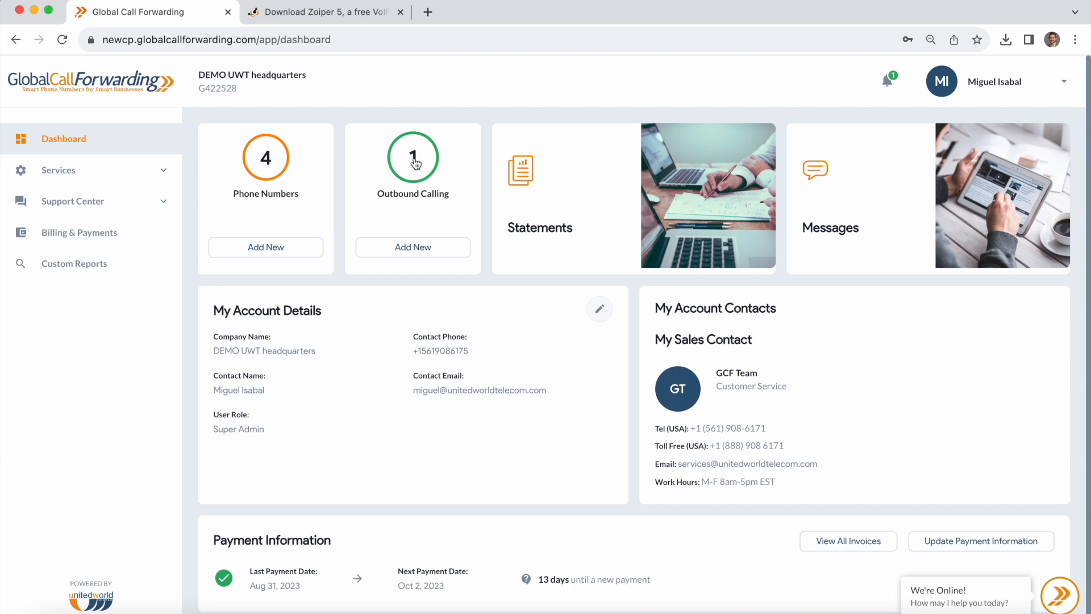
pyautogui.click(413, 163)
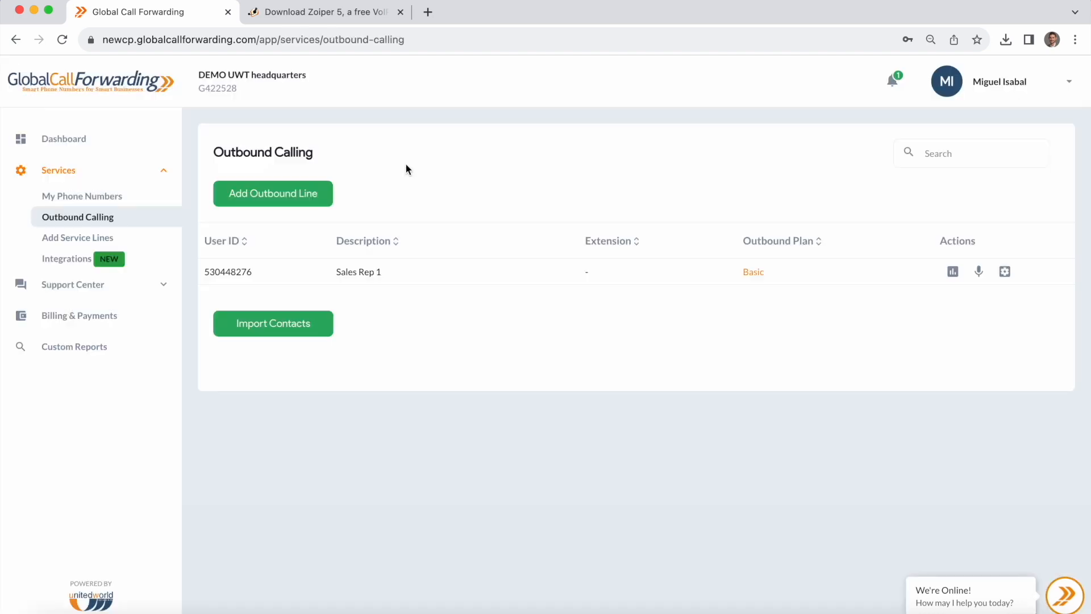
pyautogui.click(1003, 271)
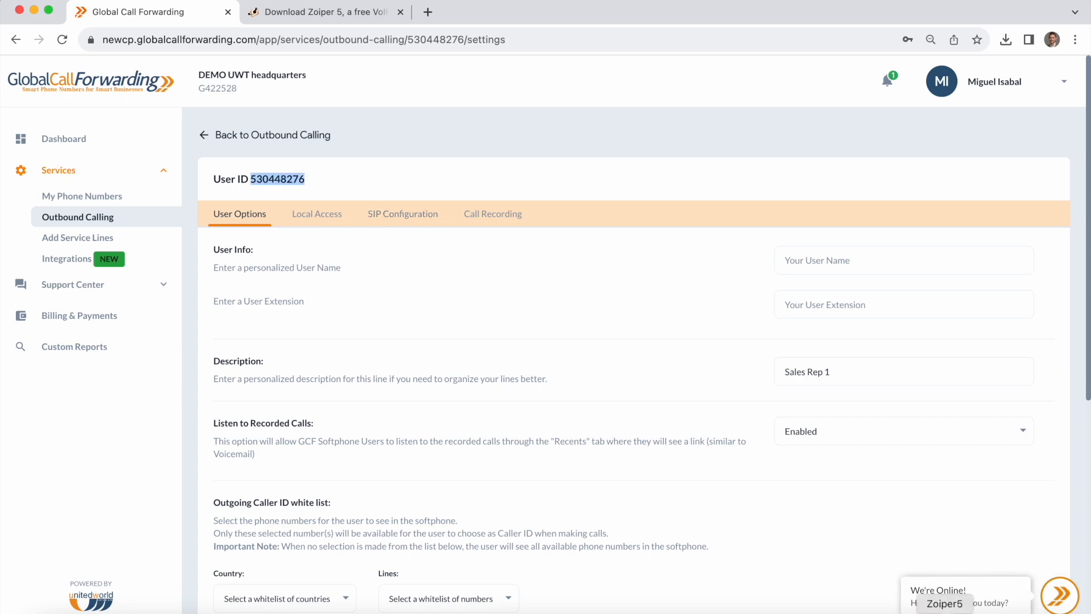
pyautogui.scroll(-3)
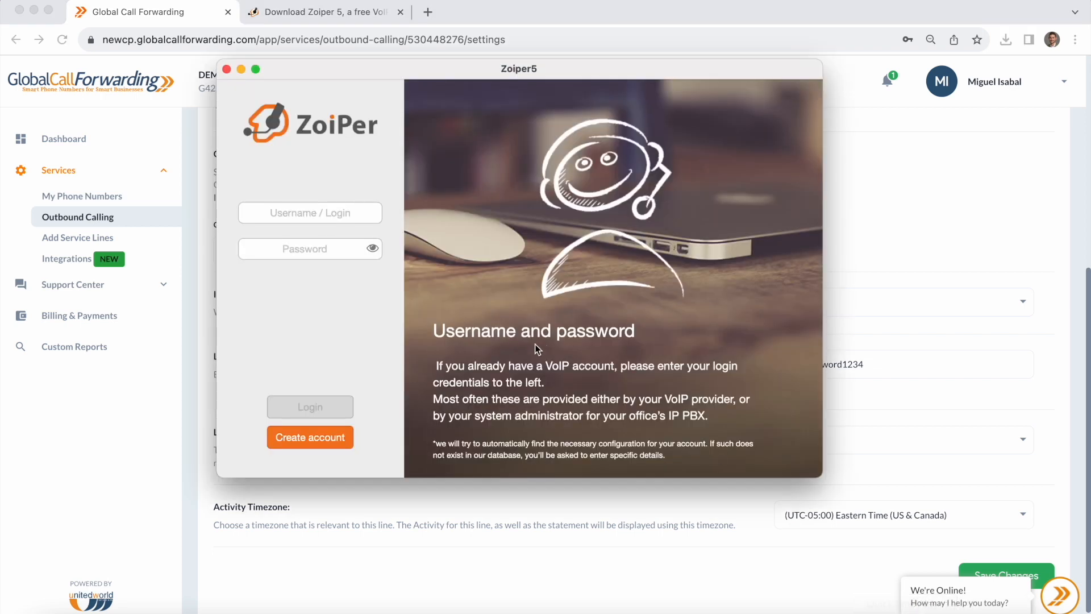
pyautogui.write('530448276')
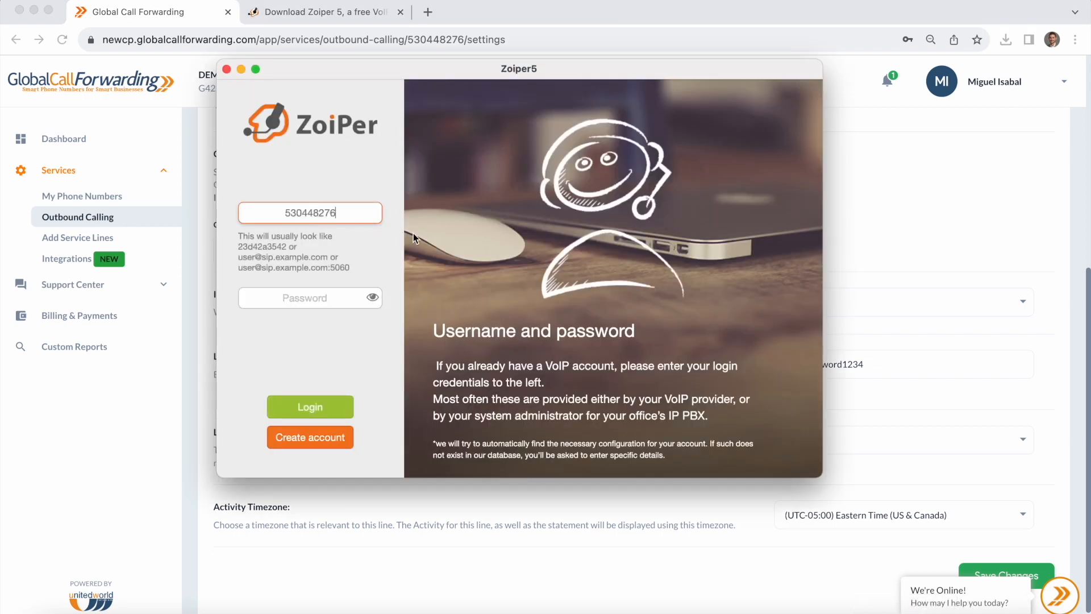
pyautogui.write('@mysipaccount.r')
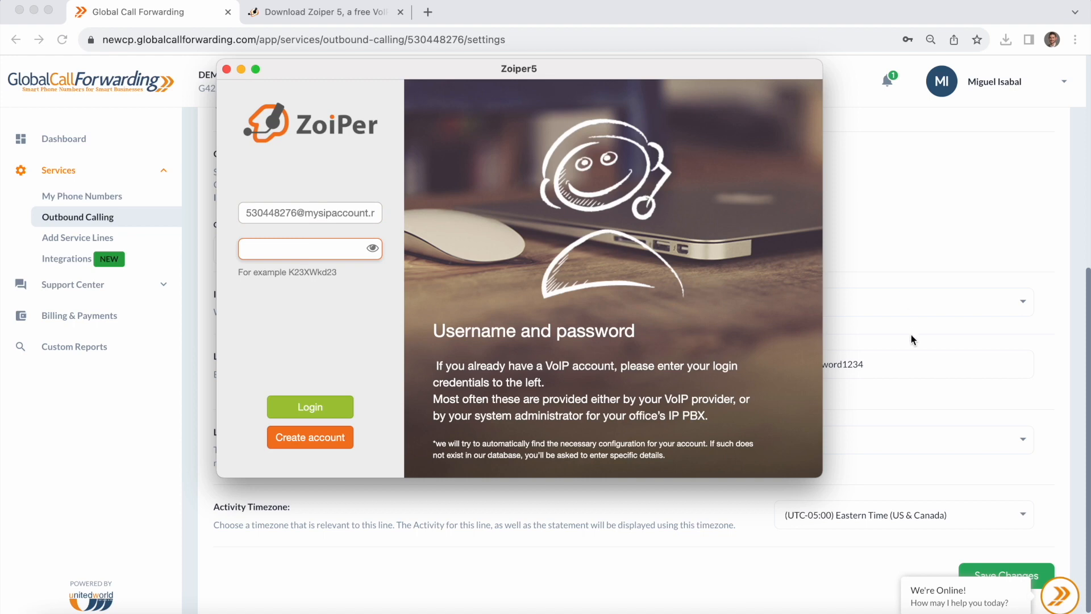
pyautogui.click(226, 68)
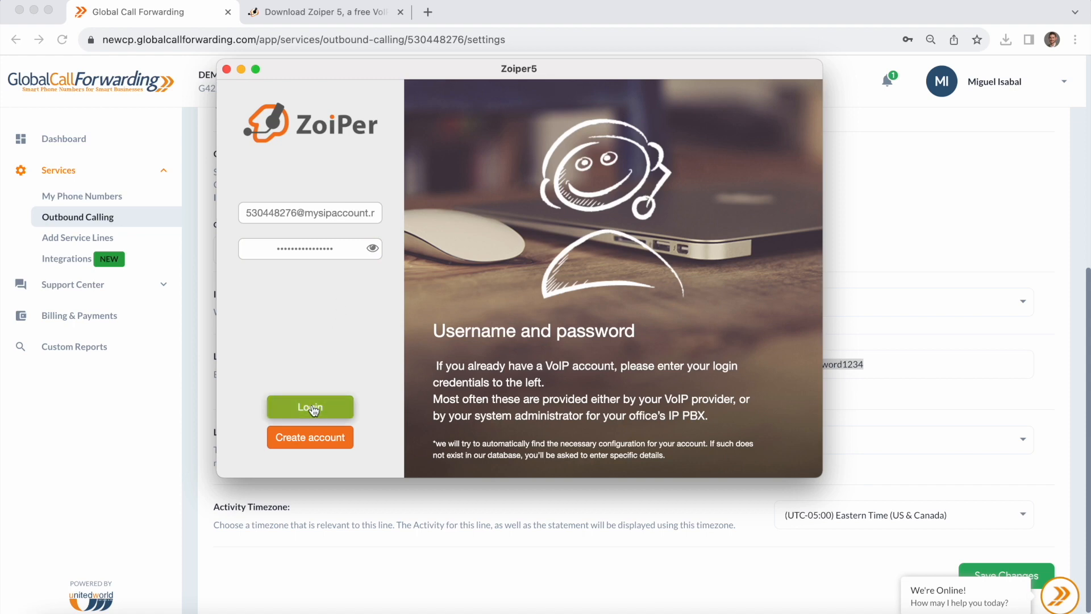
pyautogui.click(309, 407)
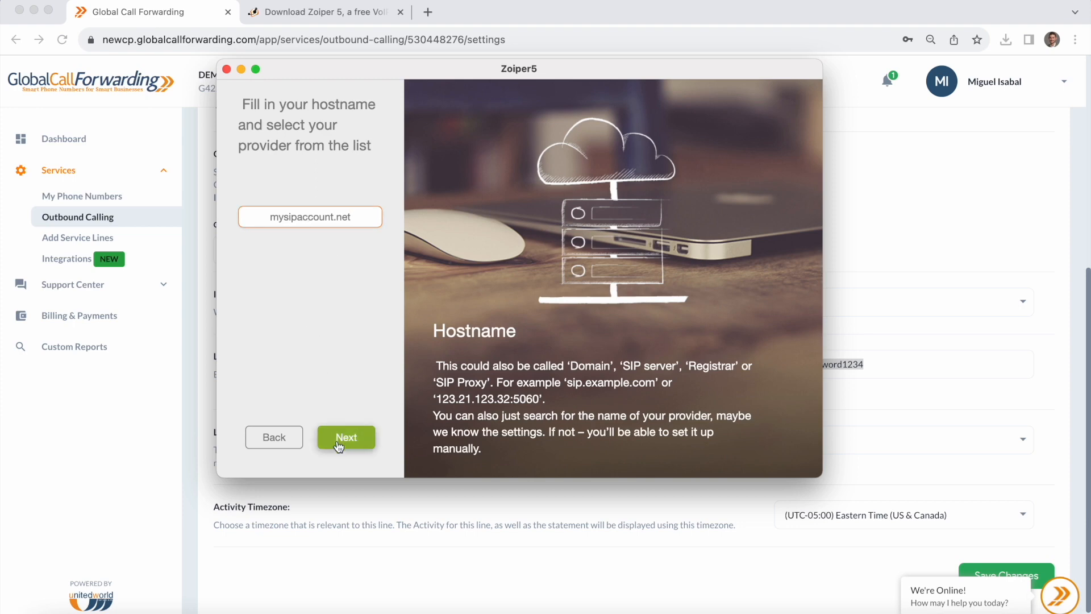
# Accept the mysipaccount.net hostname, skip proxy settings, and accept the detected SIP UDP transport
pyautogui.click(345, 436)
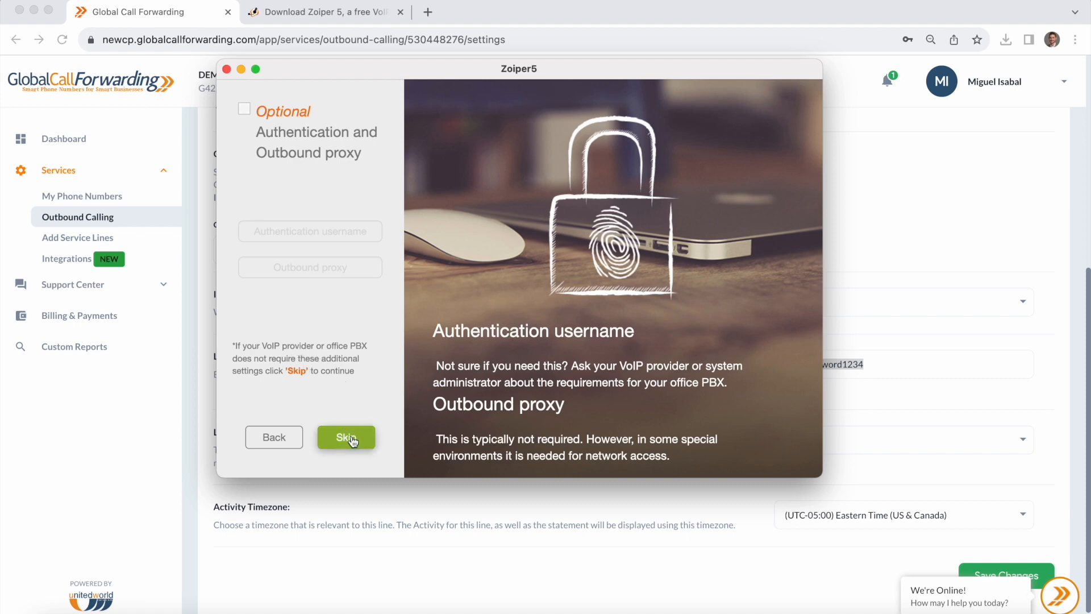
pyautogui.click(346, 437)
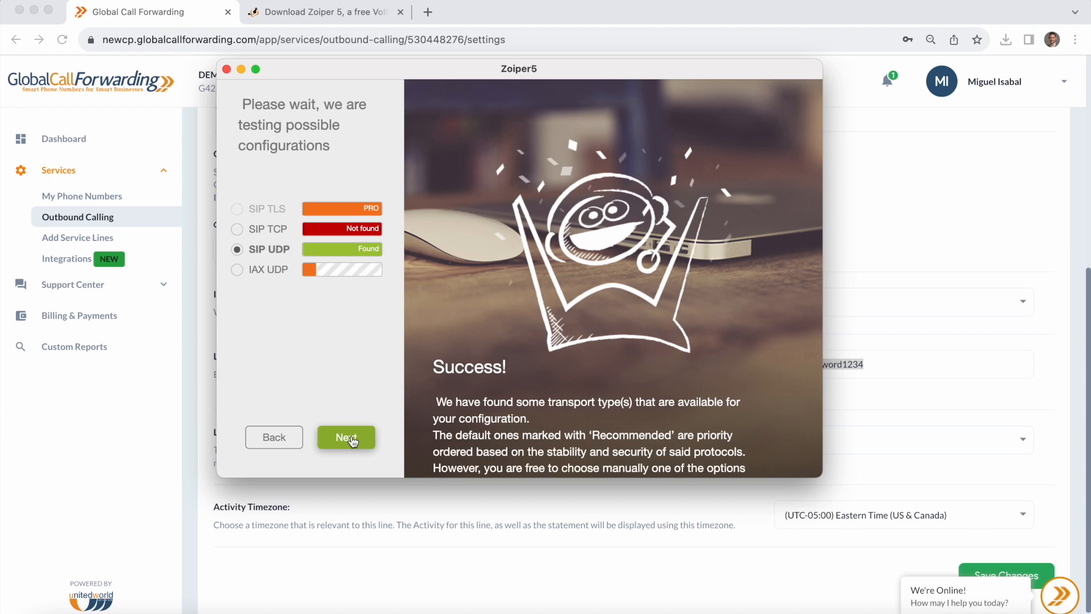
pyautogui.click(346, 437)
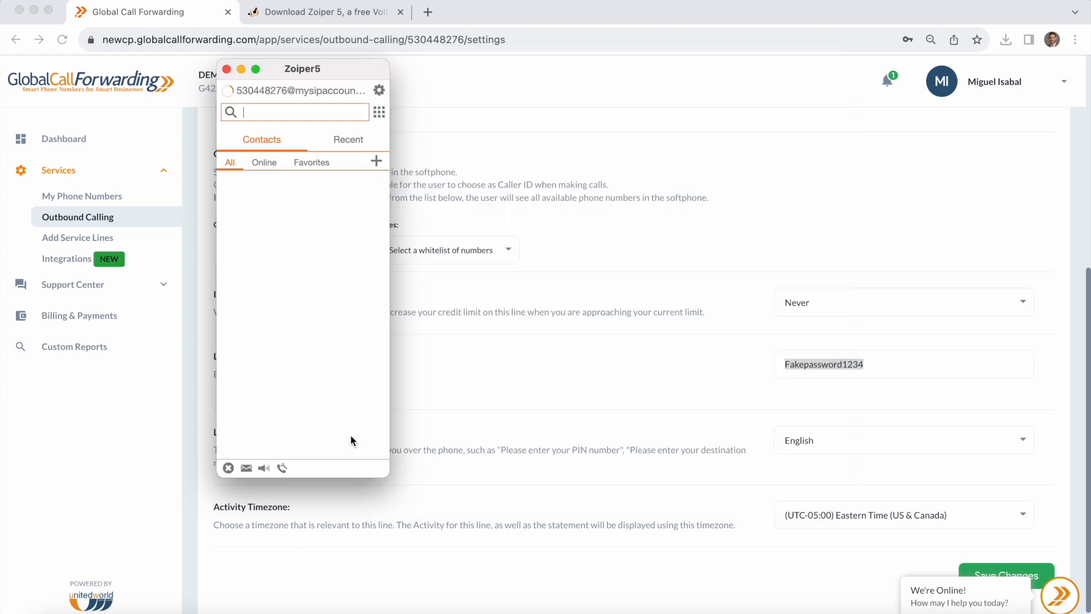
pyautogui.click(256, 70)
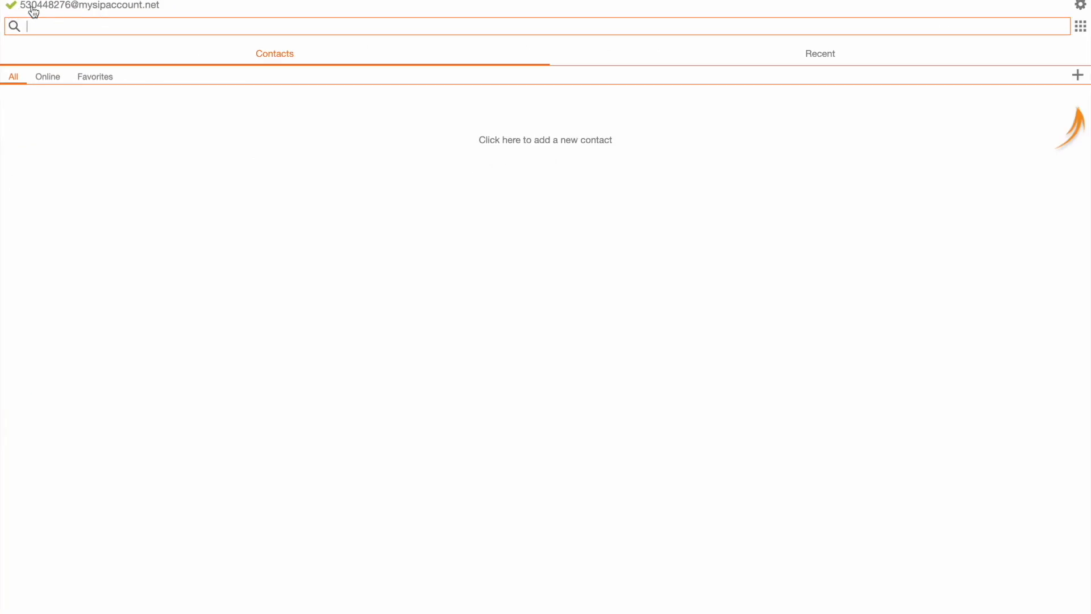
pyautogui.moveTo(730, 55)
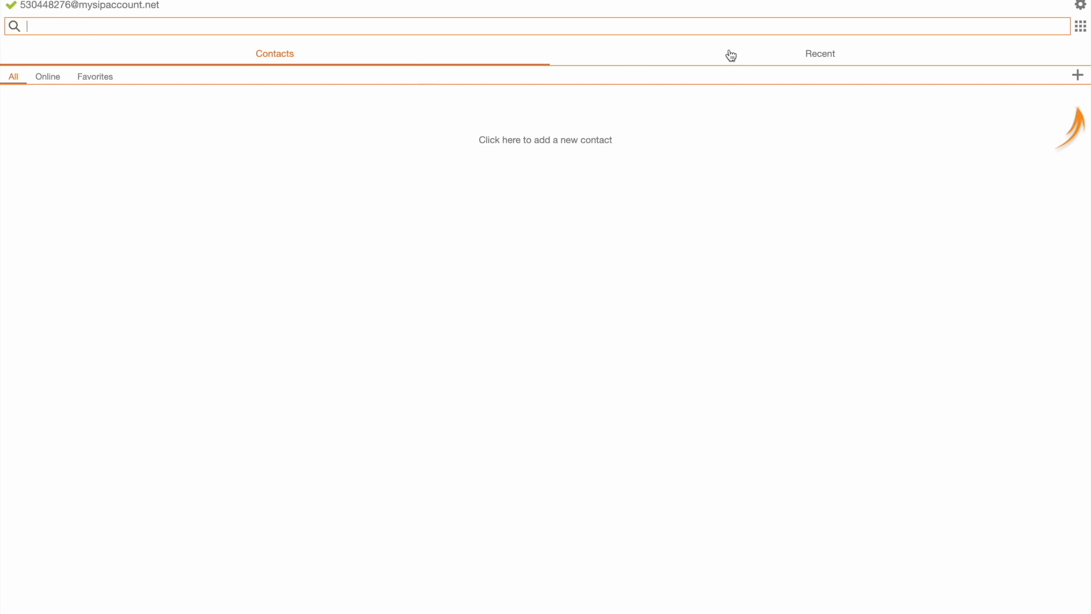
pyautogui.click(1079, 26)
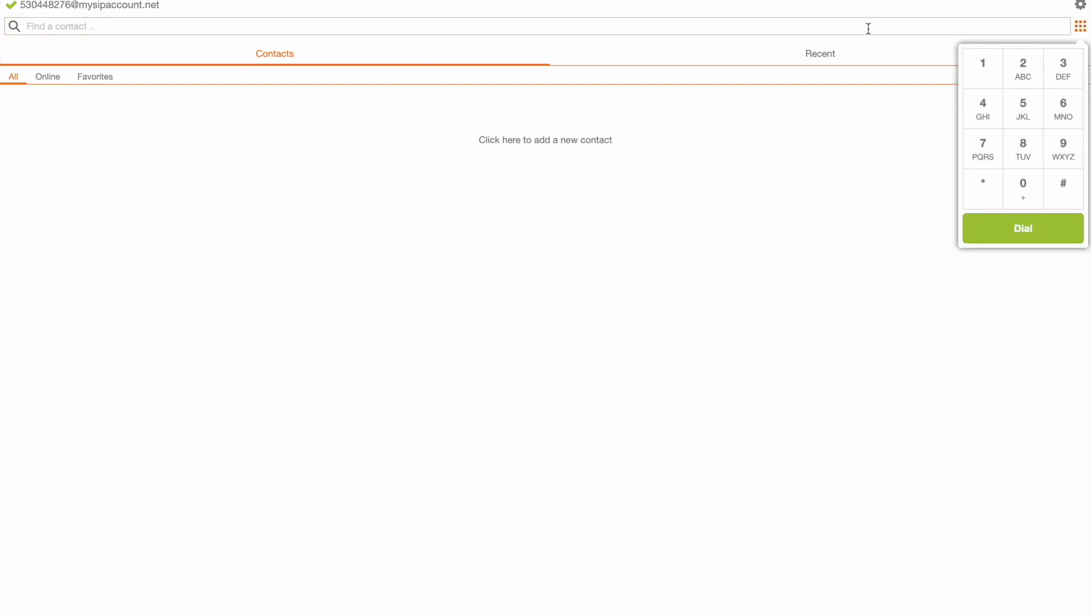
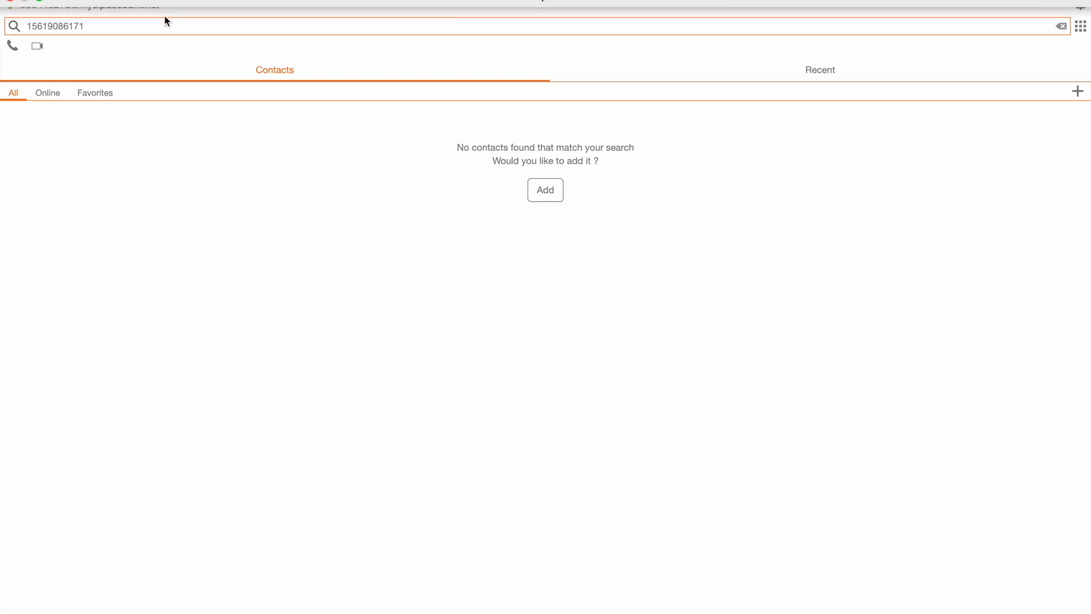